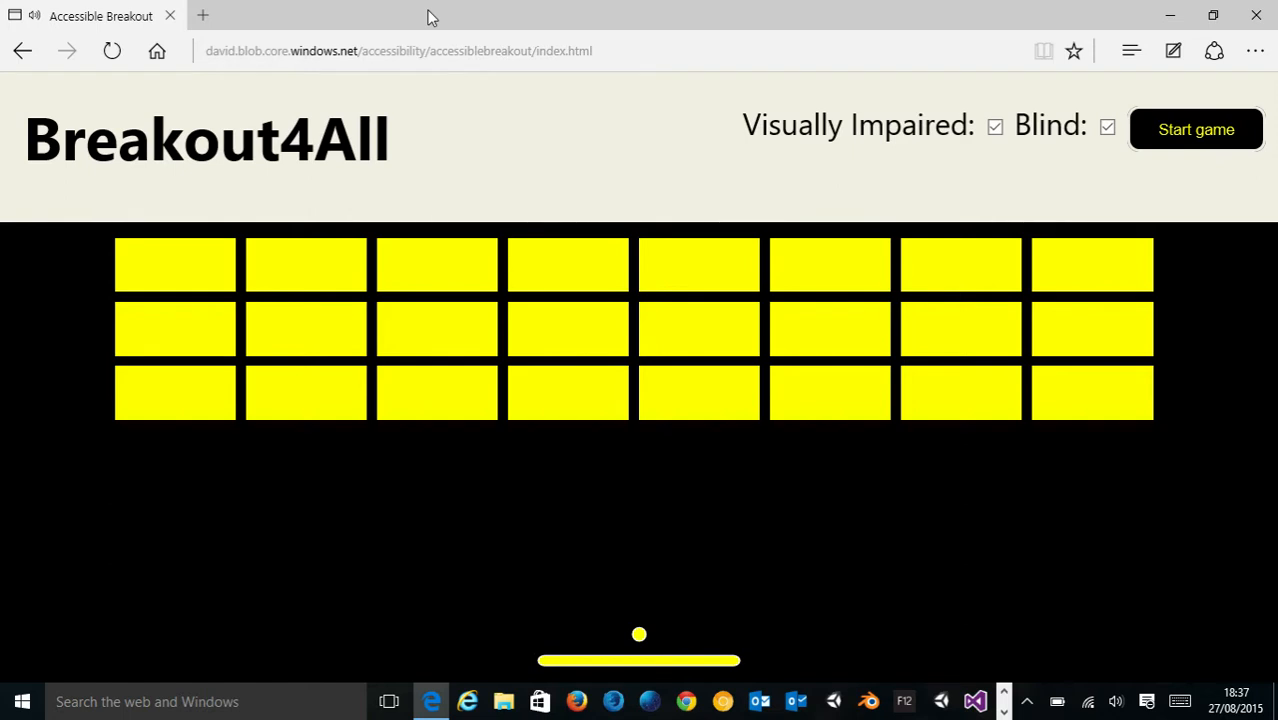
{"action": "mouse_move", "coordinate": [586, 306]}
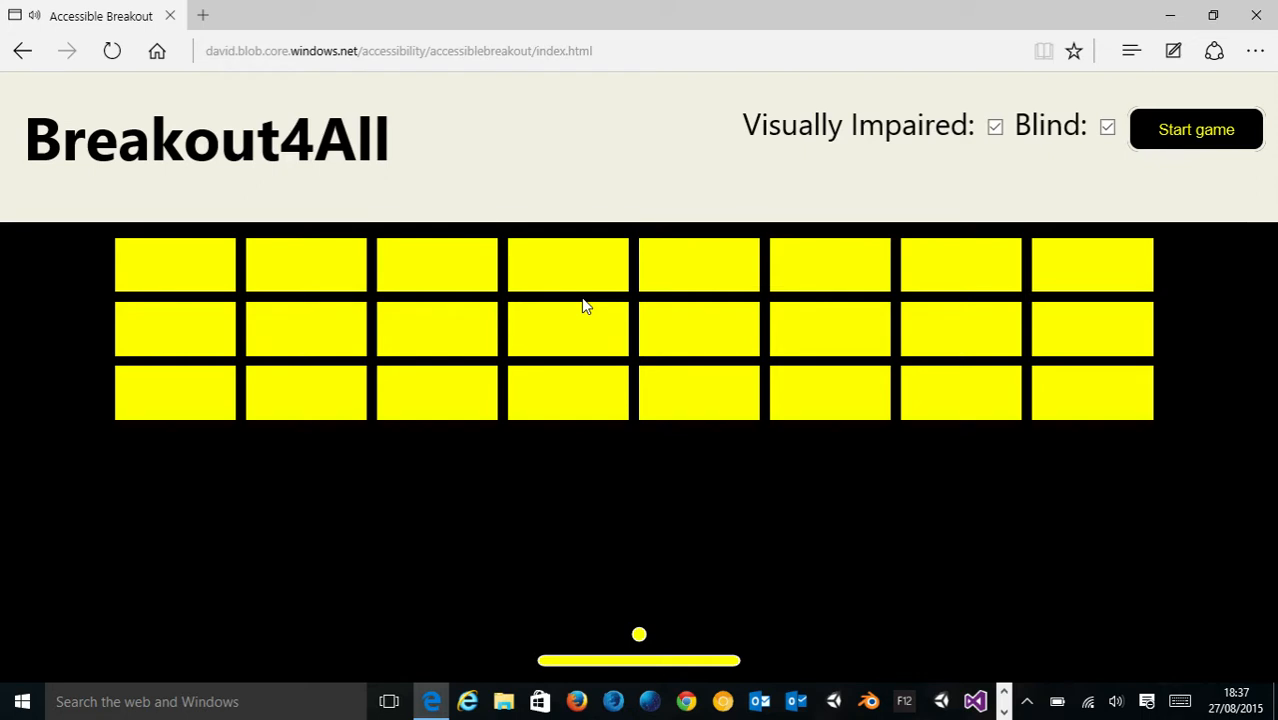
{"action": "mouse_move", "coordinate": [590, 312]}
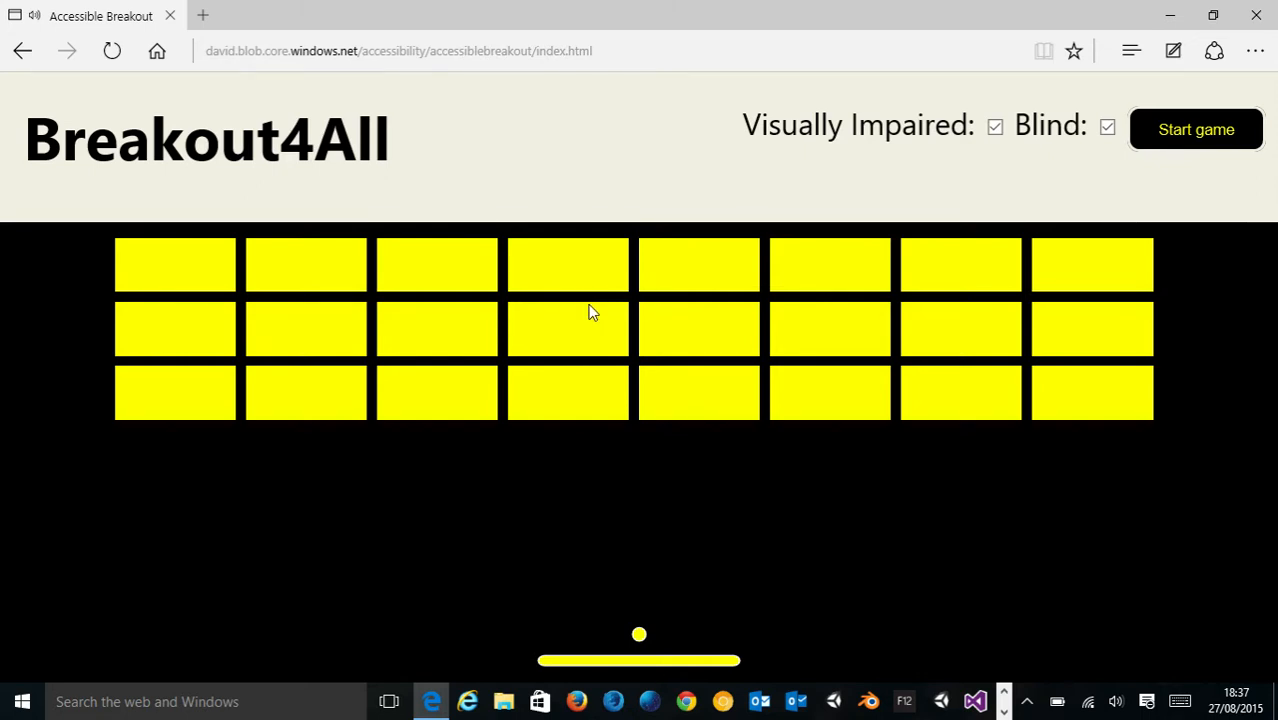
{"action": "mouse_move", "coordinate": [558, 308]}
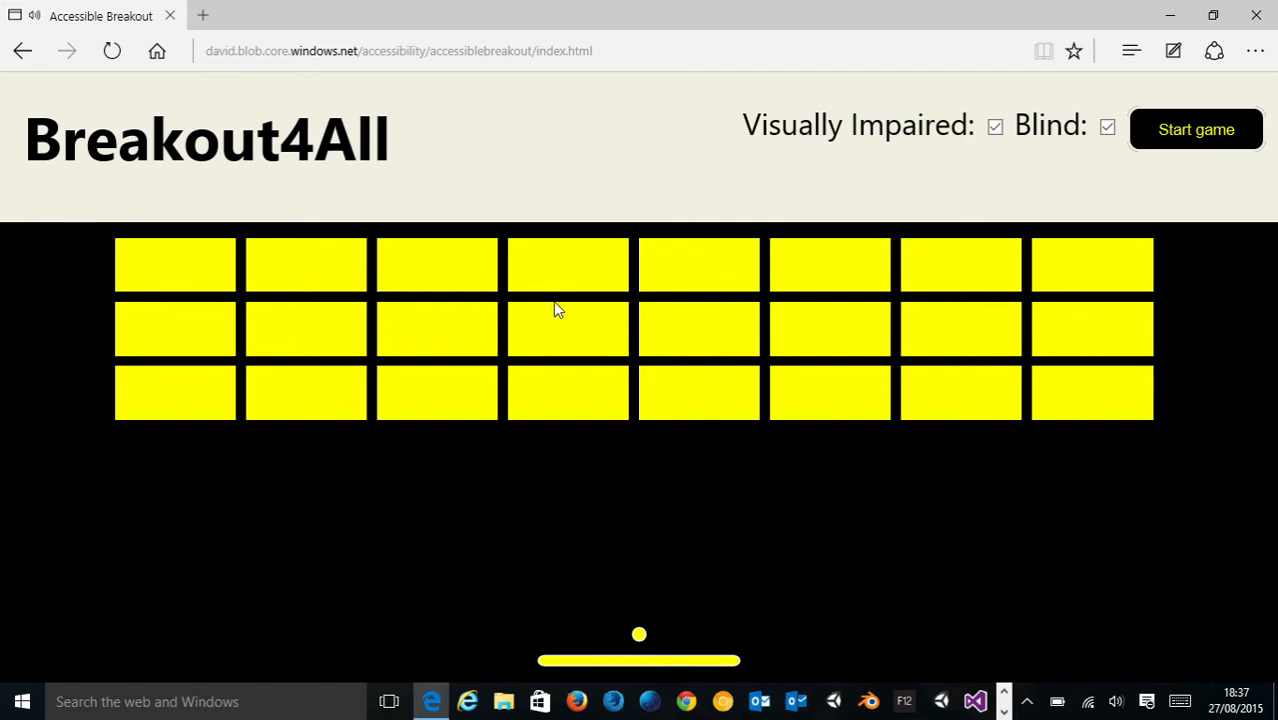
{"action": "mouse_move", "coordinate": [568, 472]}
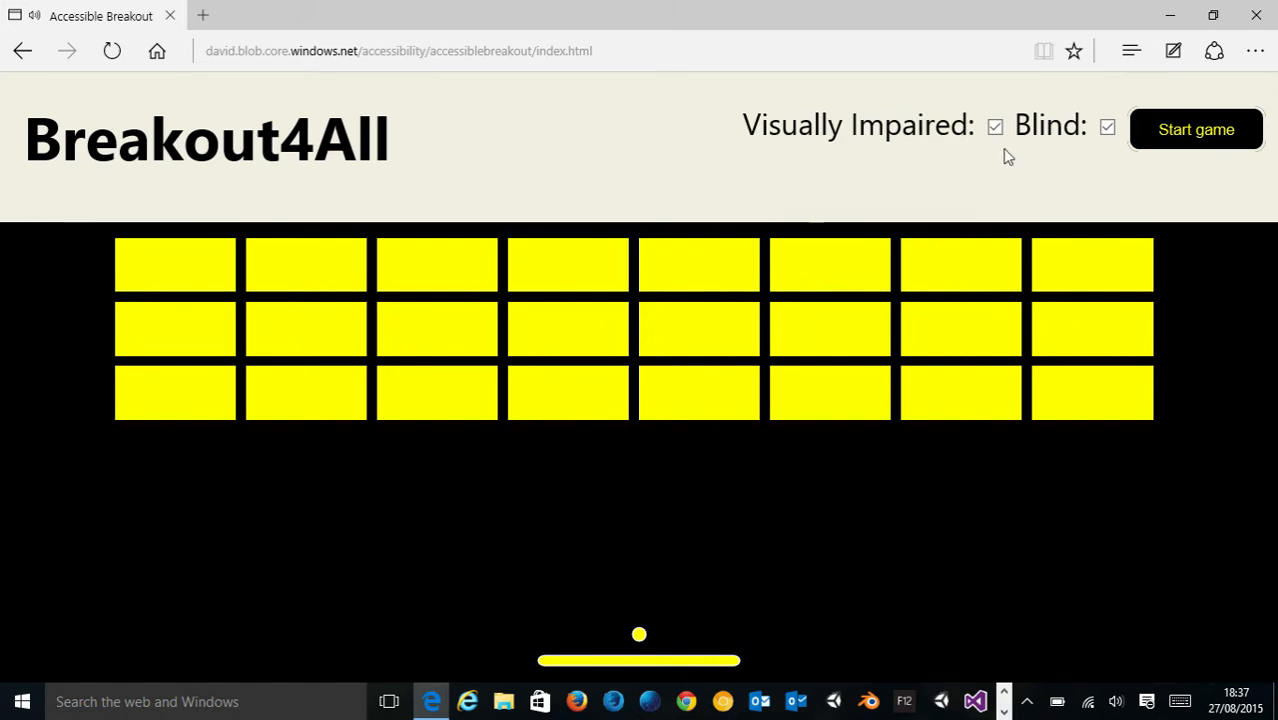
Step: Switch off Visually Impaired mode, leaving Blind mode ticked and the starry green-brick look shown
{"action": "left_click", "coordinate": [994, 126]}
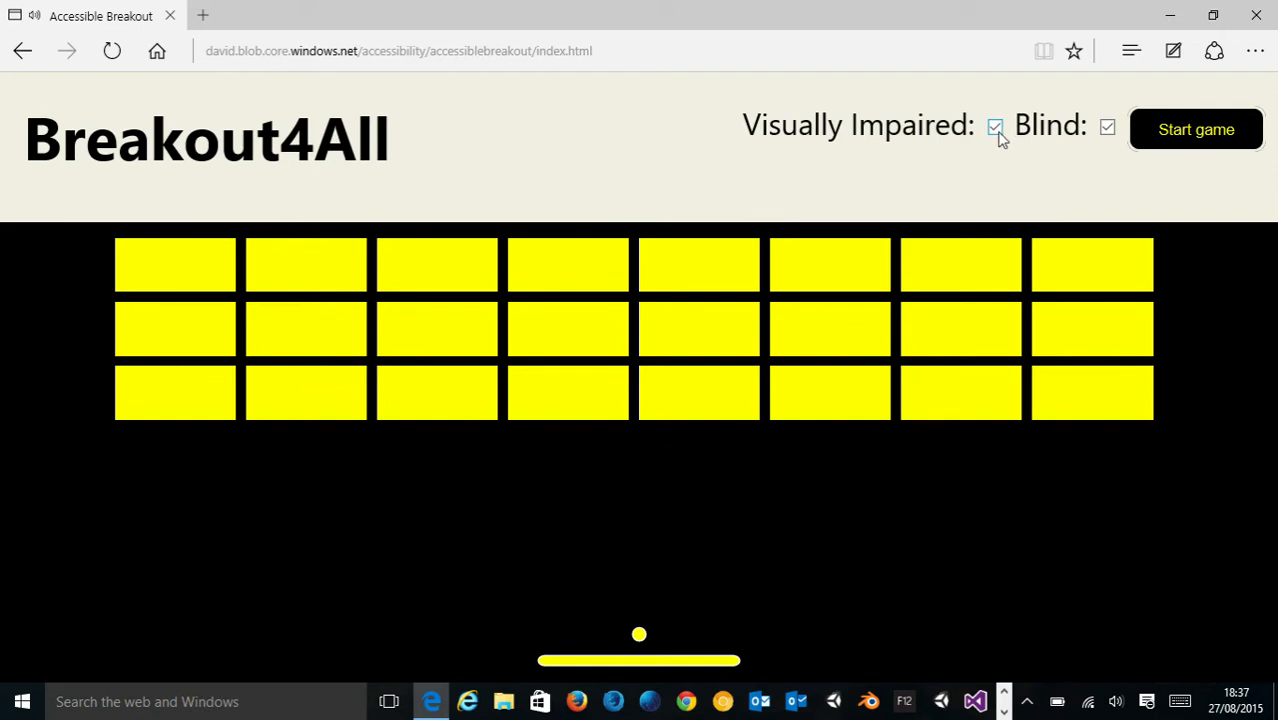
{"action": "left_click", "coordinate": [996, 128]}
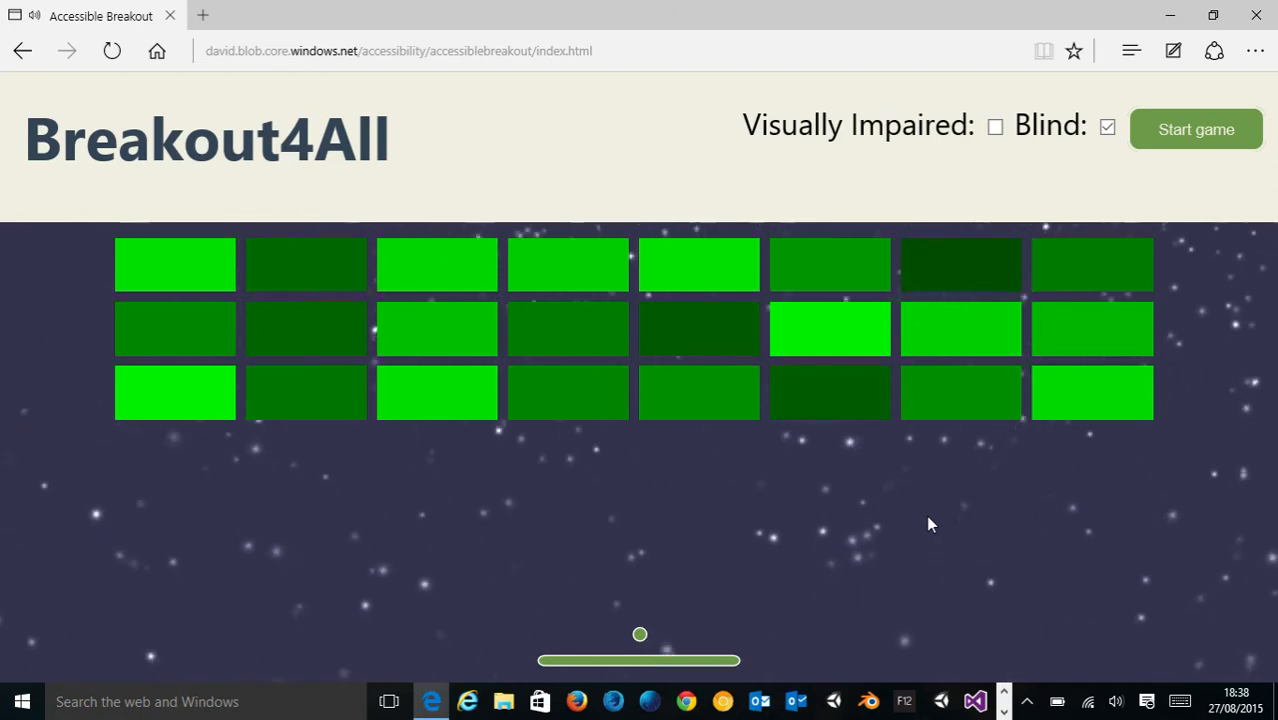
Step: Switch off Blind mode too so both accessibility modes are disabled
{"action": "left_click", "coordinate": [1108, 128]}
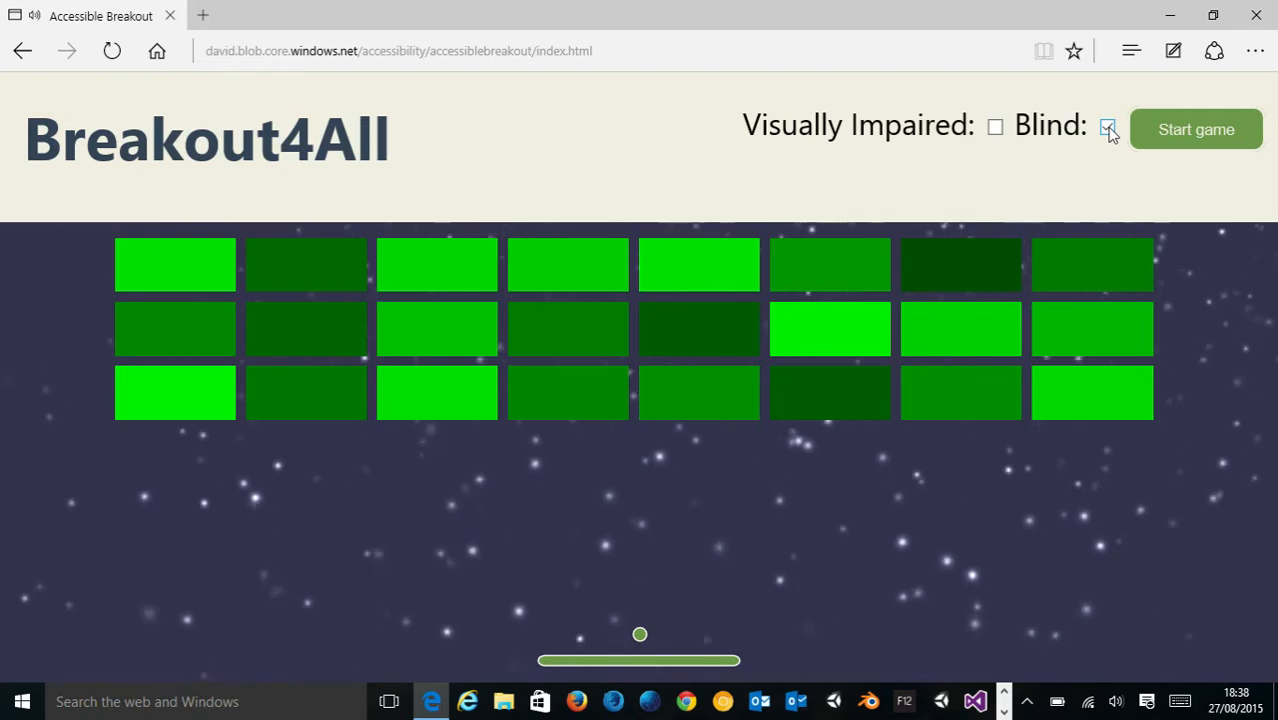
{"action": "left_click", "coordinate": [1108, 128]}
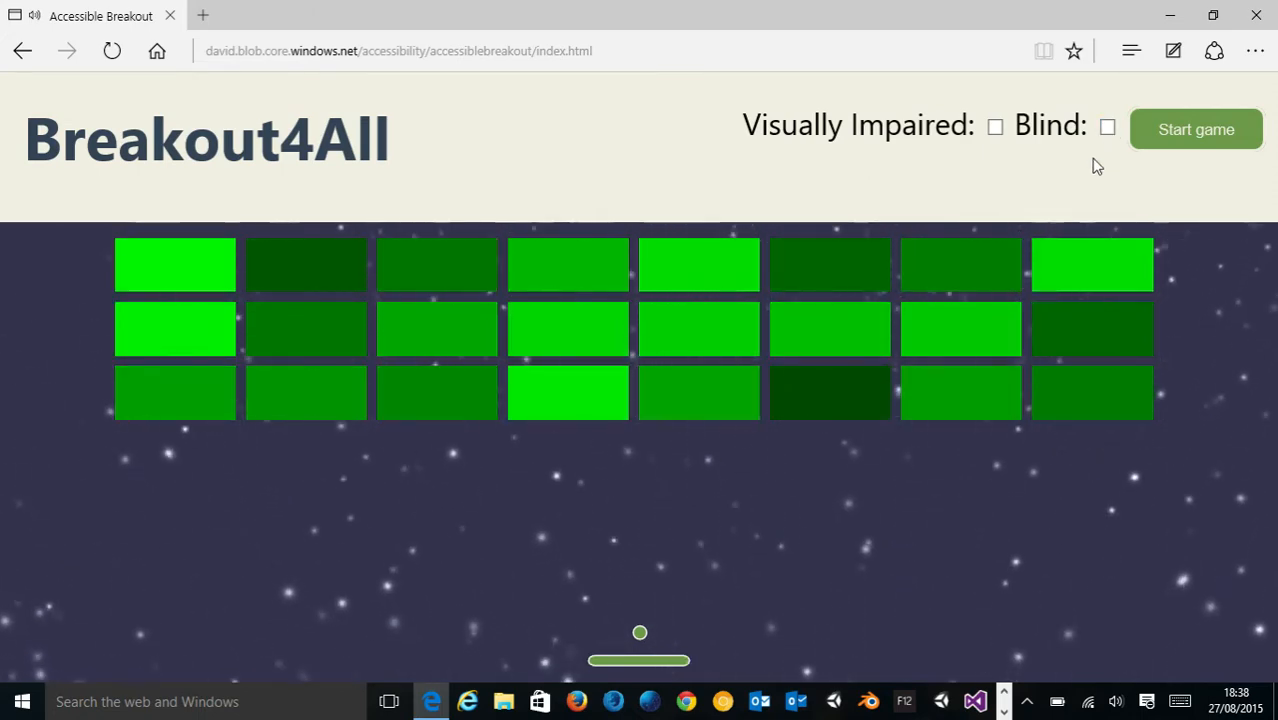
{"action": "left_click", "coordinate": [1196, 128]}
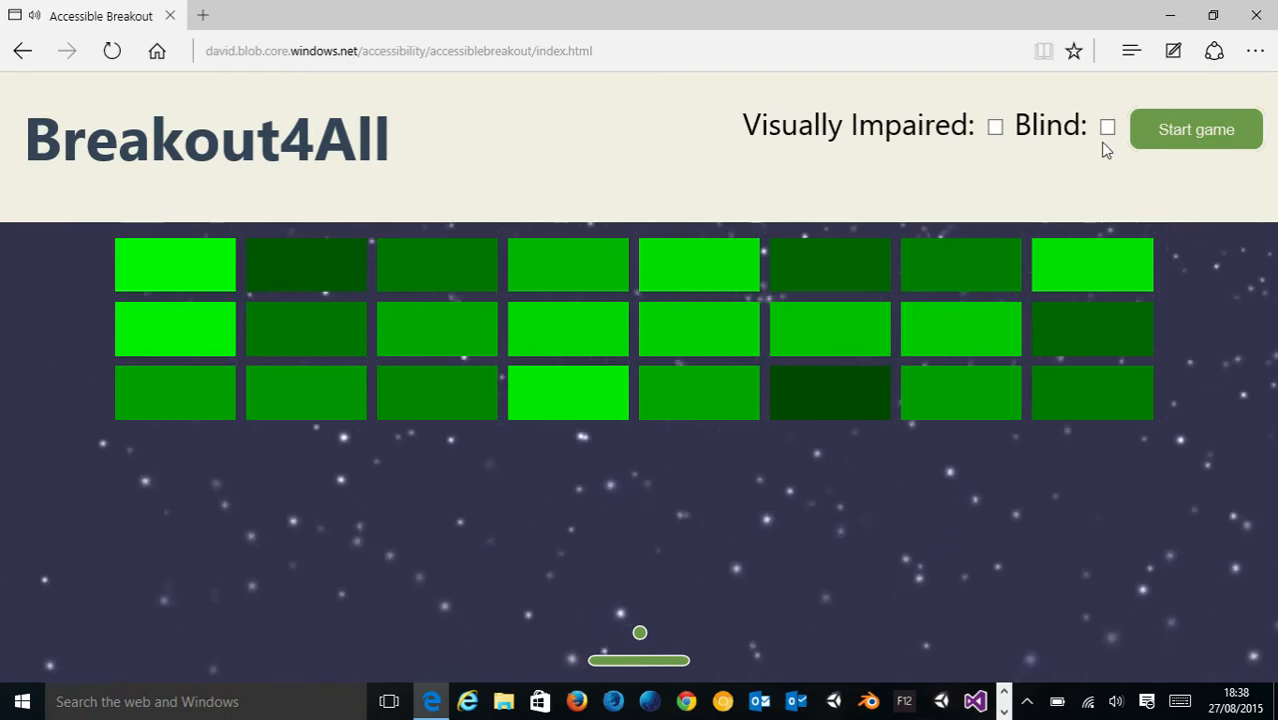
{"action": "left_click", "coordinate": [1108, 126]}
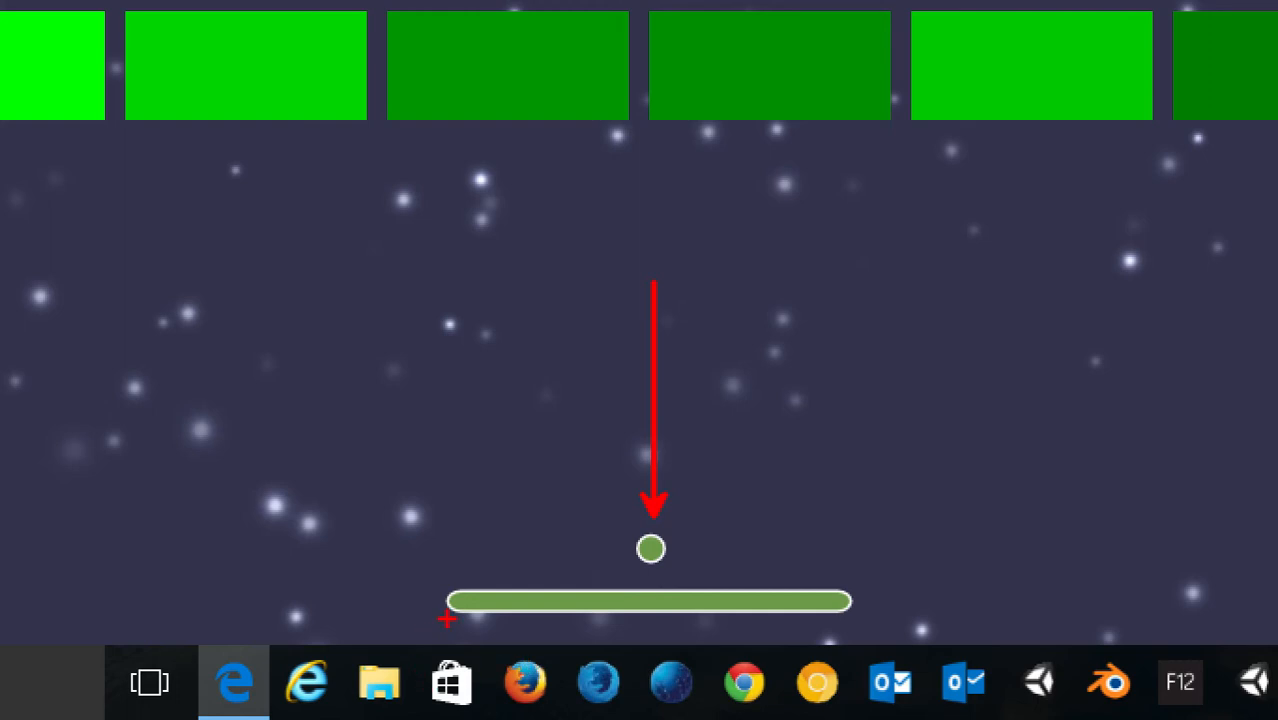
{"action": "mouse_move", "coordinate": [708, 546]}
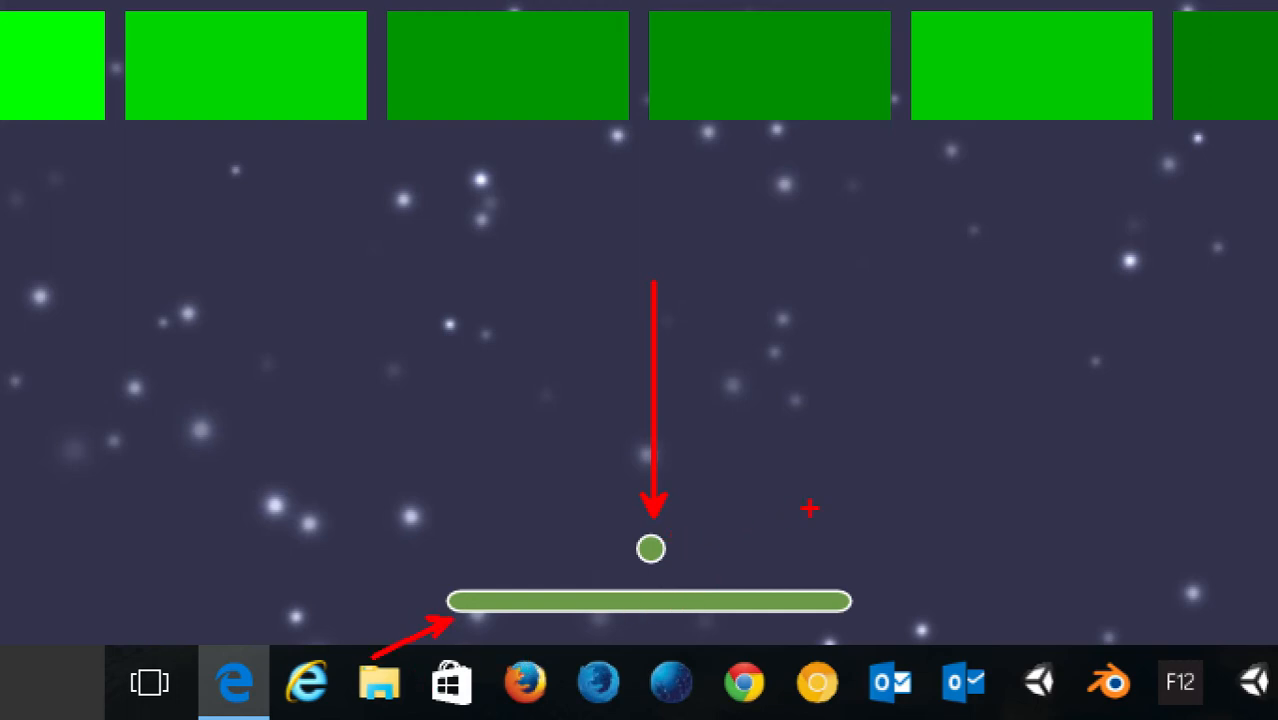
{"action": "mouse_move", "coordinate": [758, 518]}
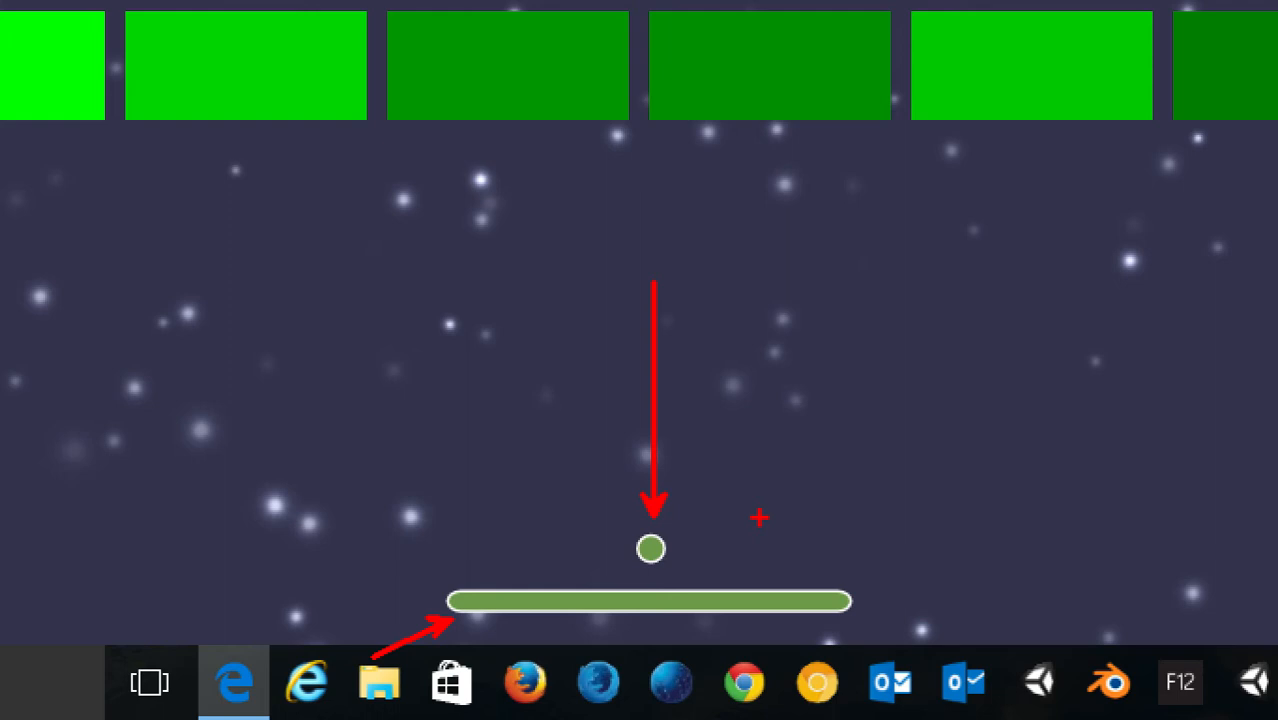
{"action": "mouse_move", "coordinate": [752, 516]}
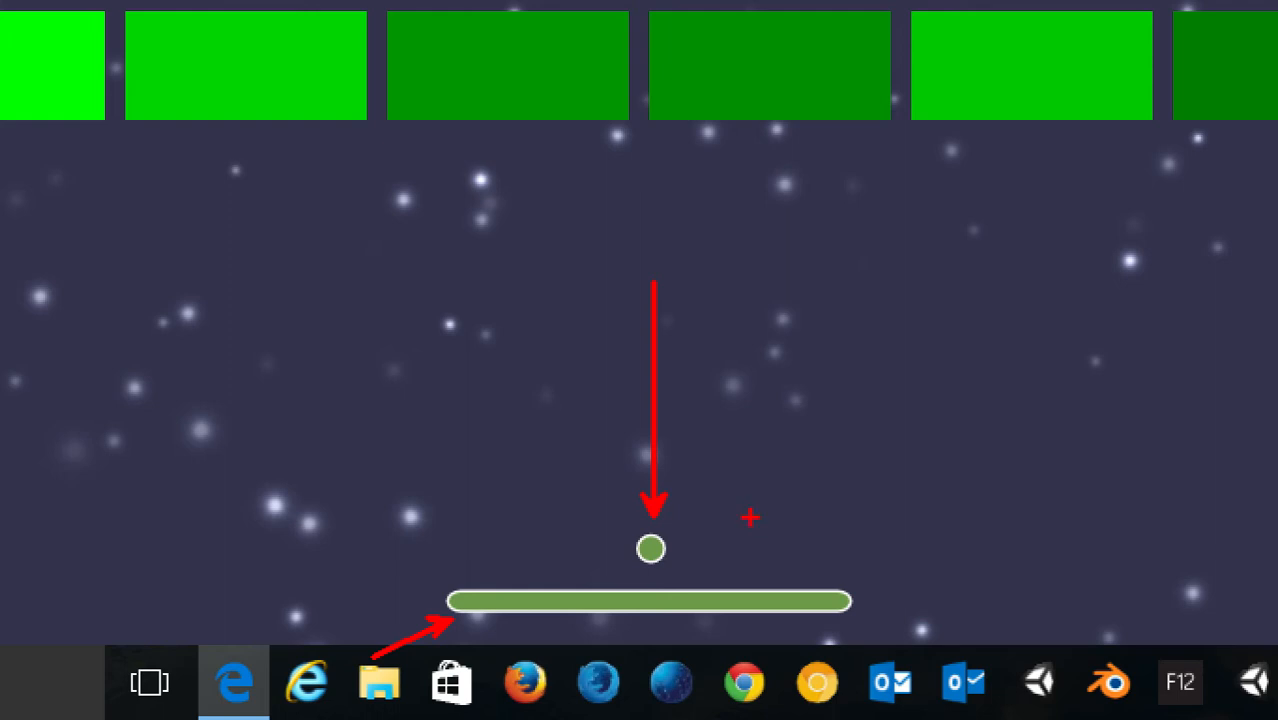
{"action": "mouse_move", "coordinate": [516, 576]}
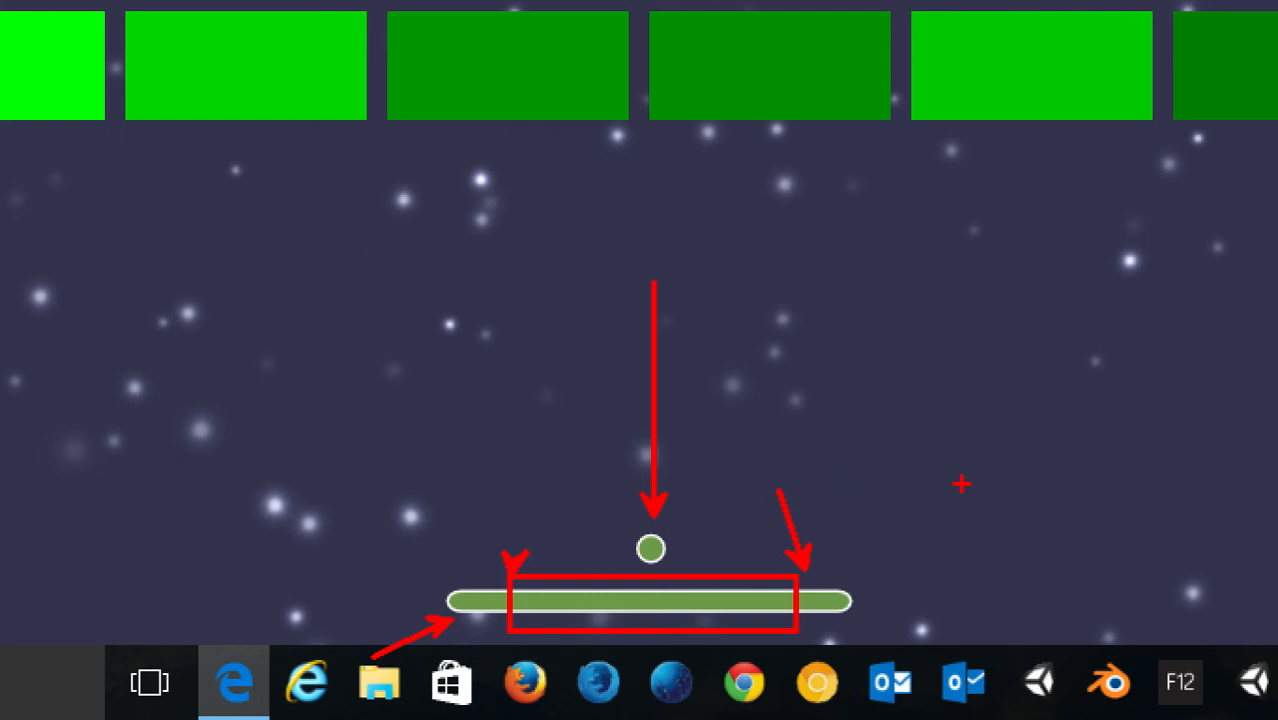
{"action": "mouse_move", "coordinate": [484, 548]}
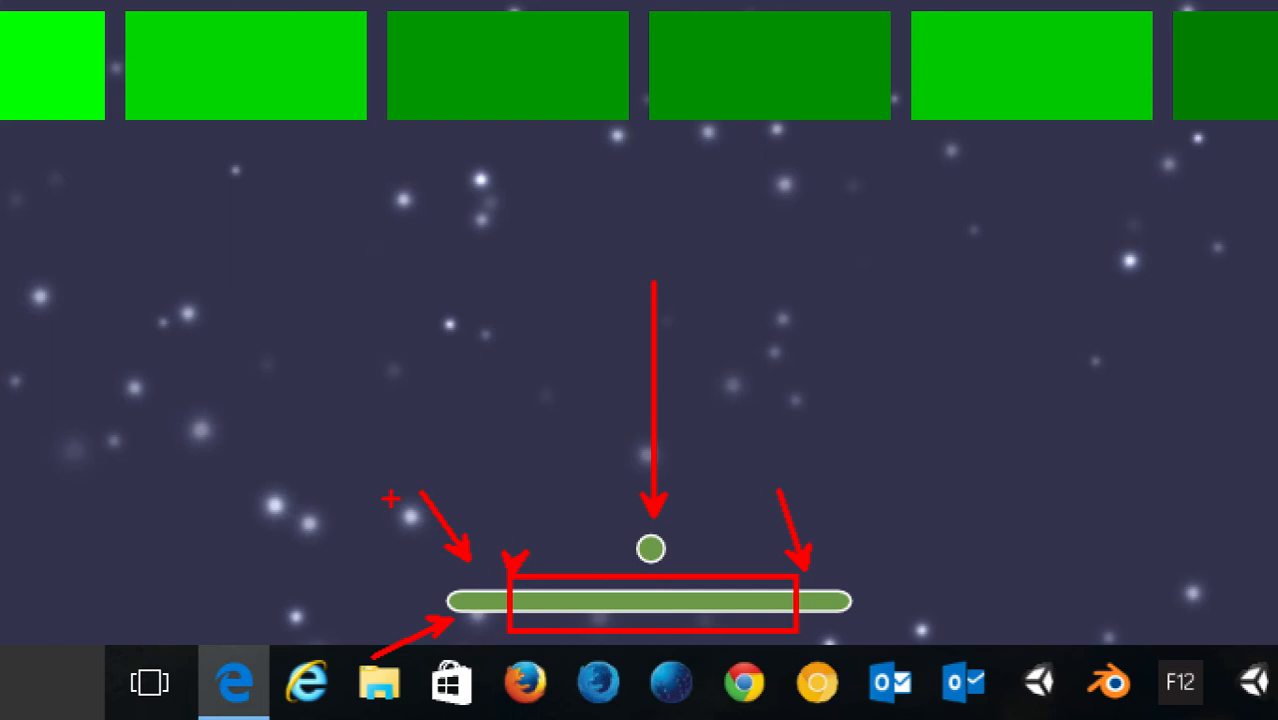
{"action": "mouse_move", "coordinate": [444, 432]}
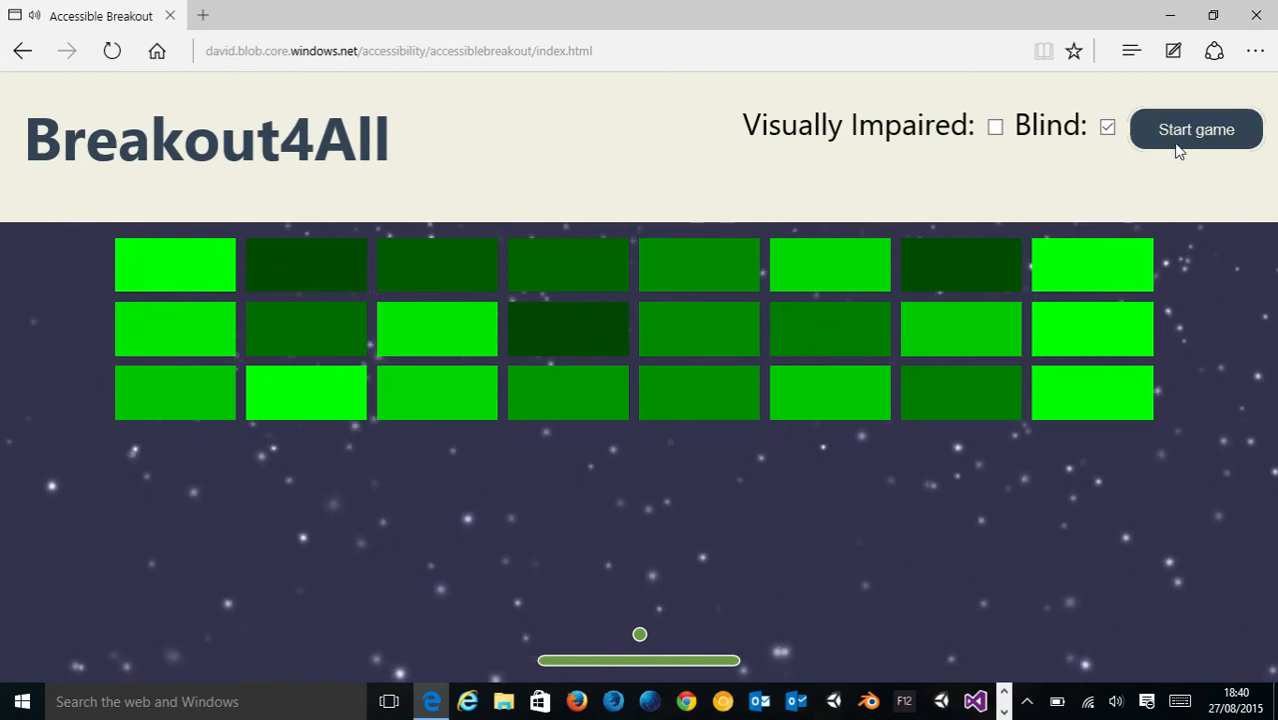
Step: Start the game so the ball launches toward the green bricks
{"action": "left_click", "coordinate": [1196, 128]}
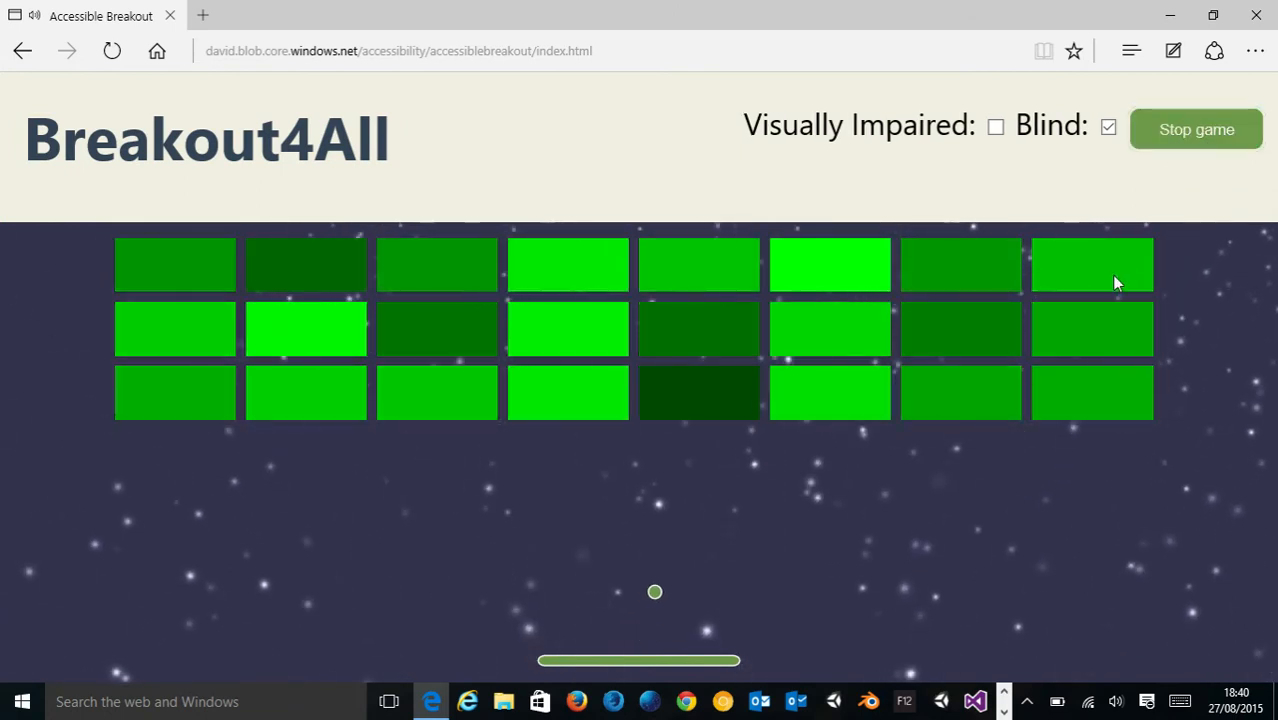